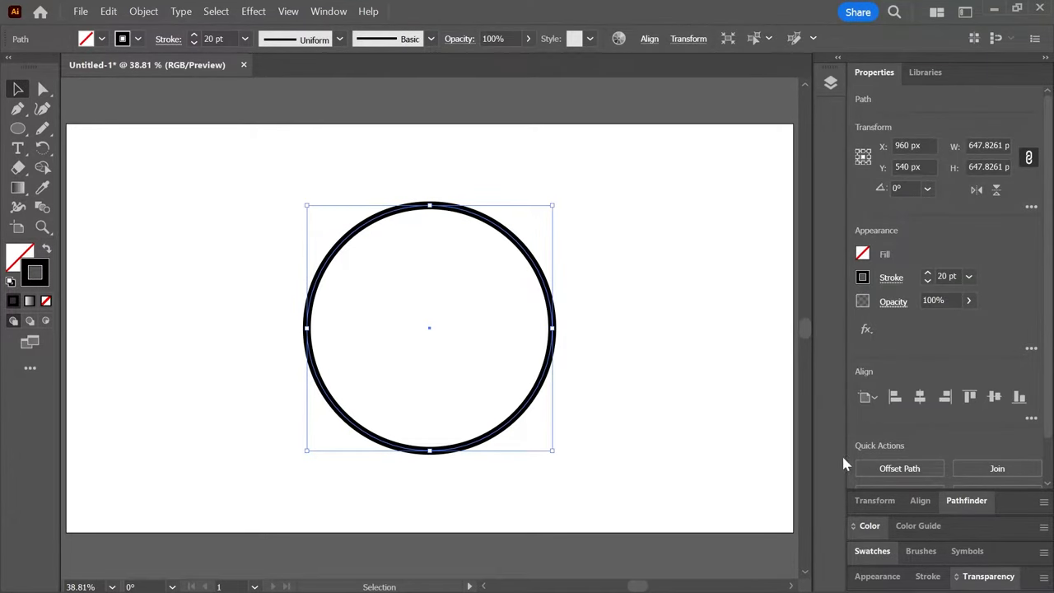
{"action": "left_click", "coordinate": [899, 468]}
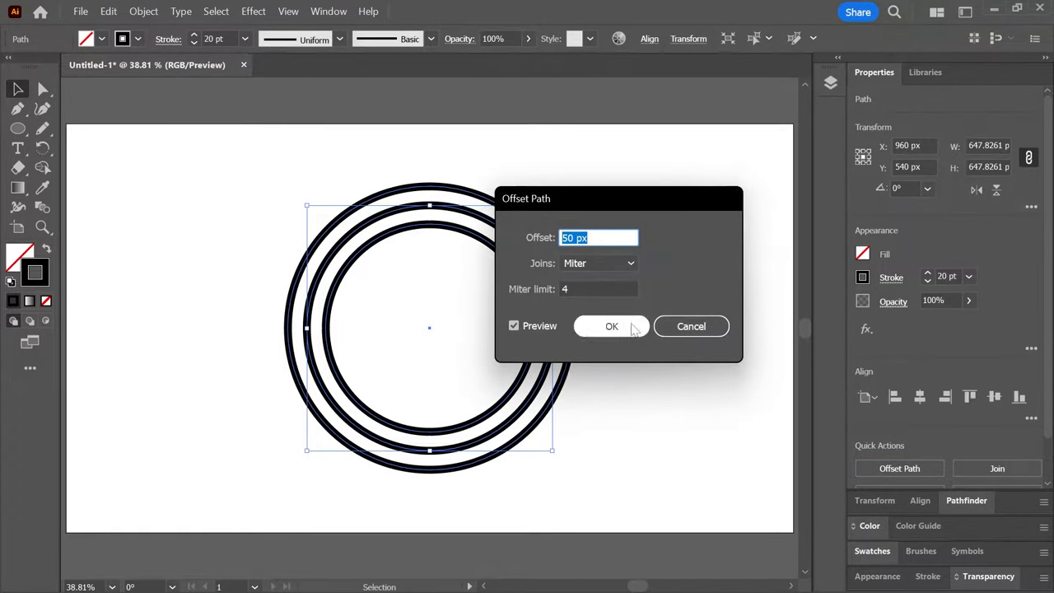
{"action": "left_click", "coordinate": [612, 326]}
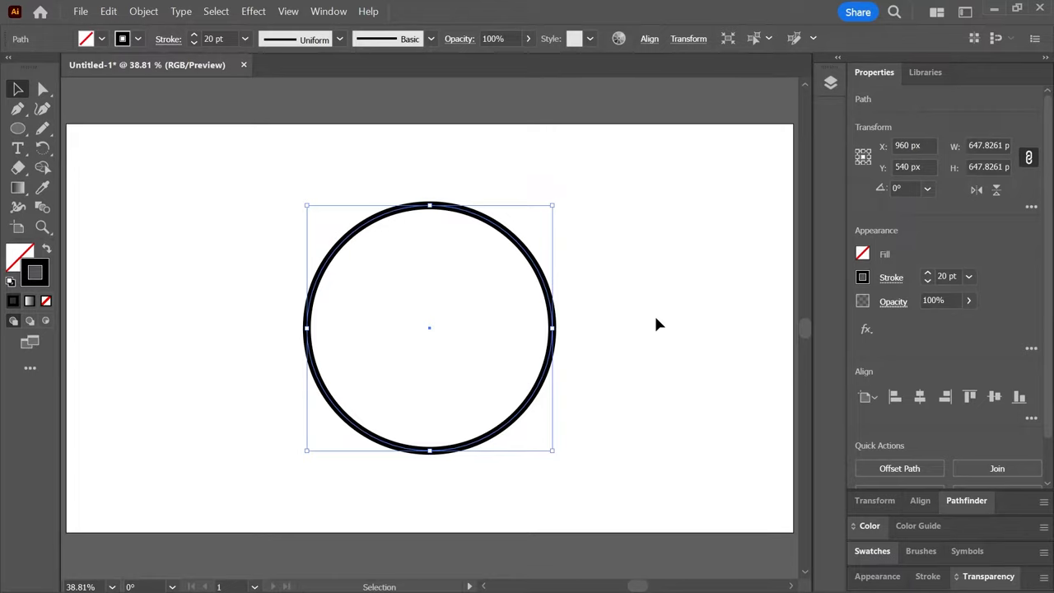
{"action": "mouse_move", "coordinate": [646, 330]}
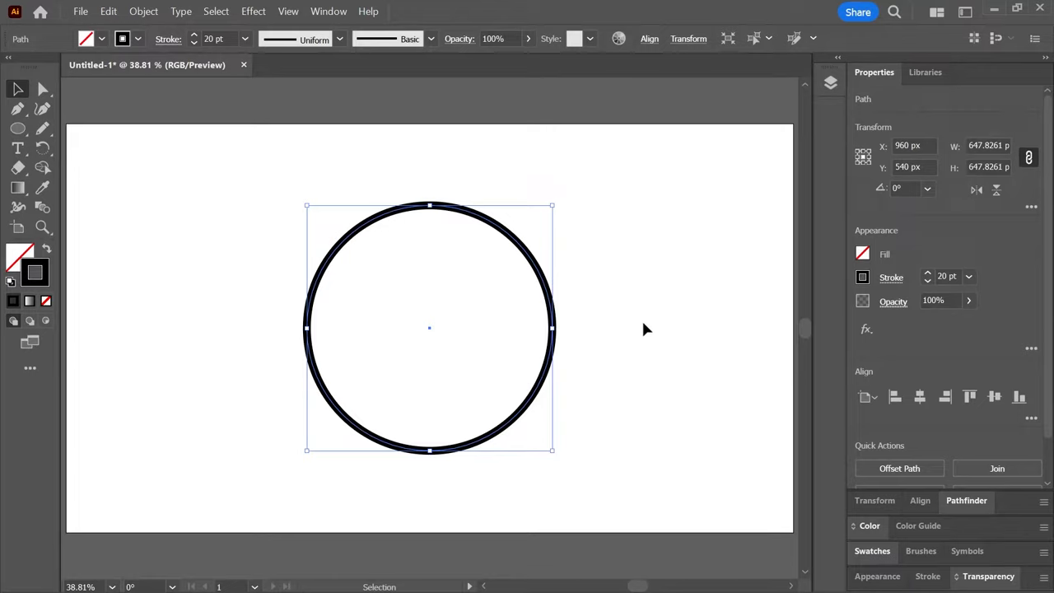
{"action": "mouse_move", "coordinate": [609, 253]}
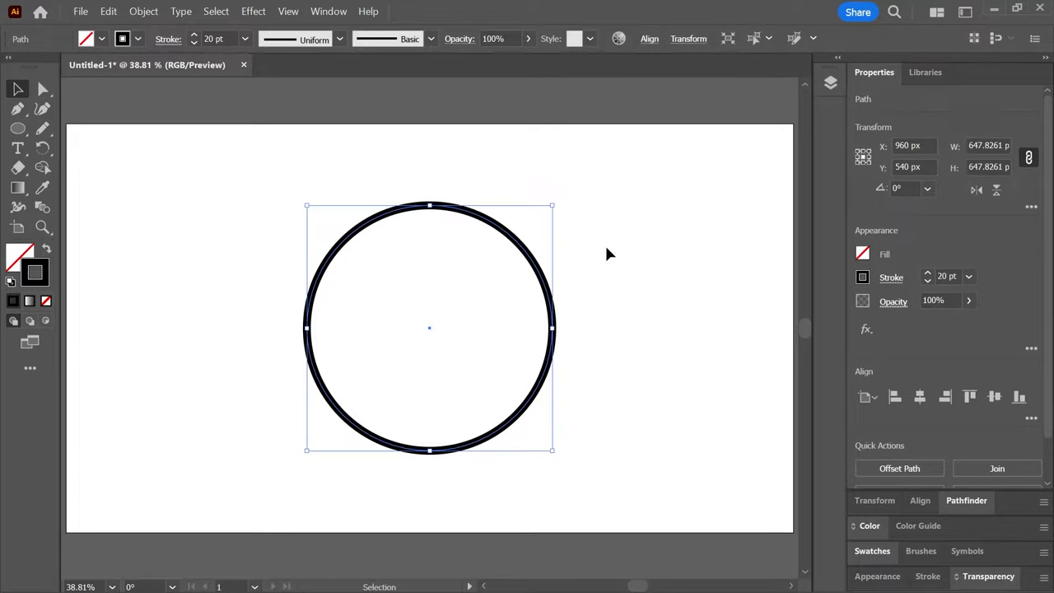